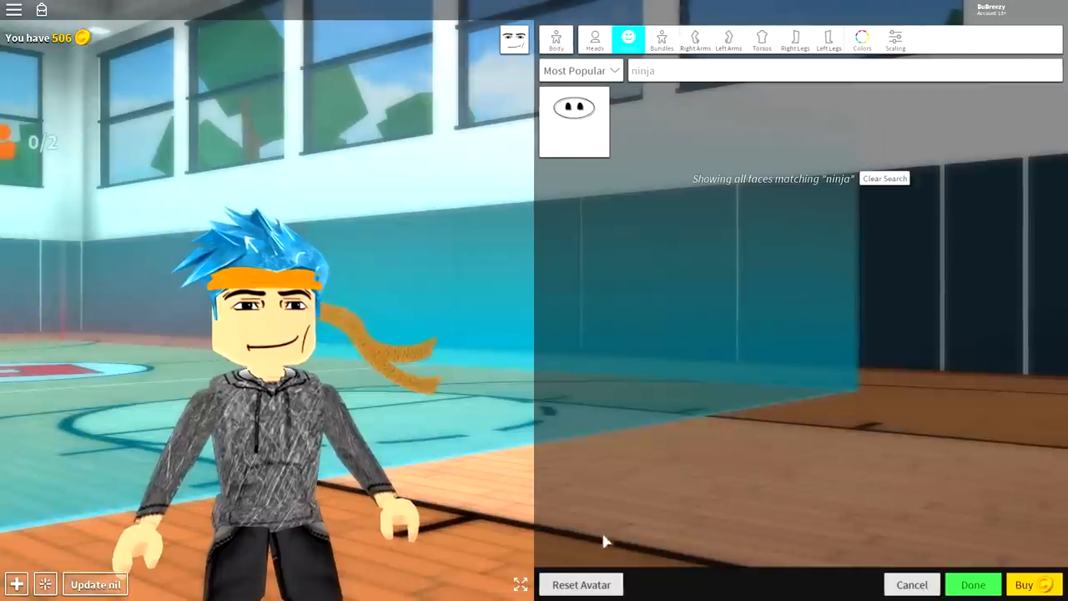
mouse_move(491, 395)
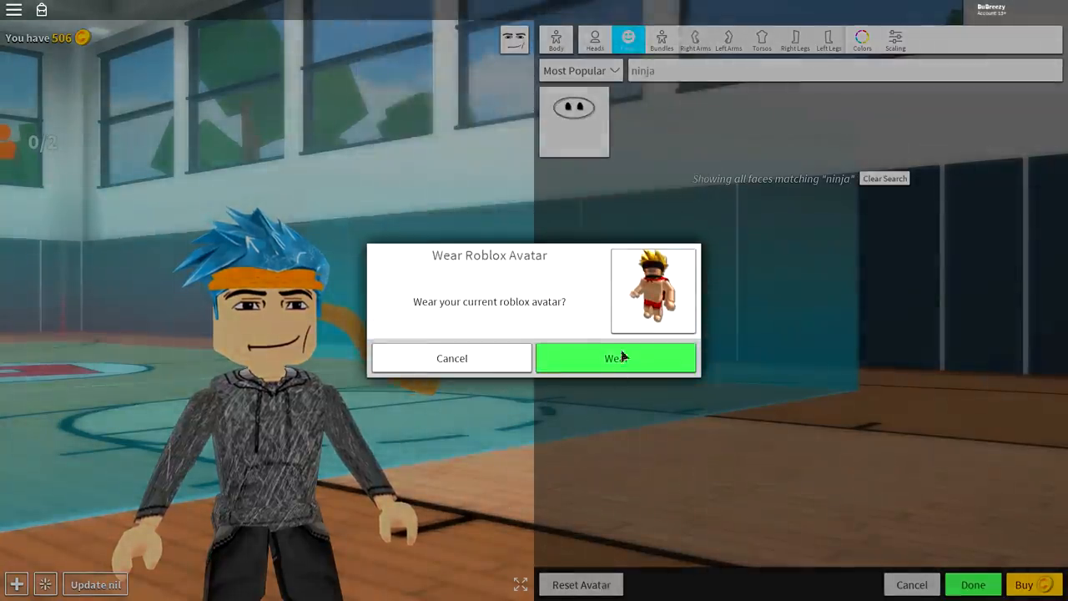
Confirm wearing the player's own Roblox avatar in the 'Wear Roblox Avatar' dialog.
click(615, 357)
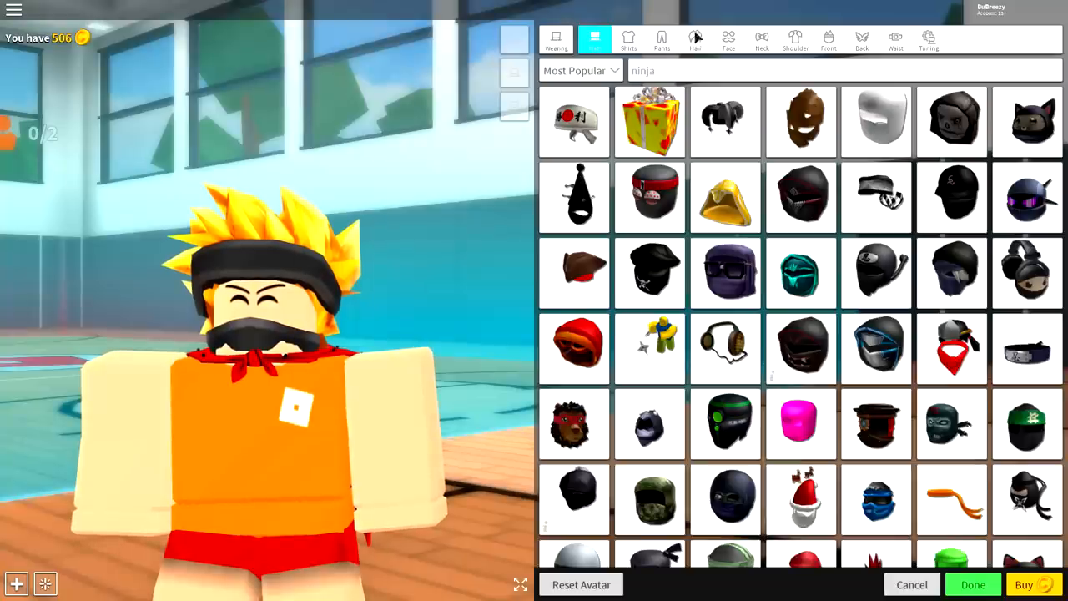
Remove the Cool Blond Hair and Captain Underpants Cape from the avatar.
click(928, 39)
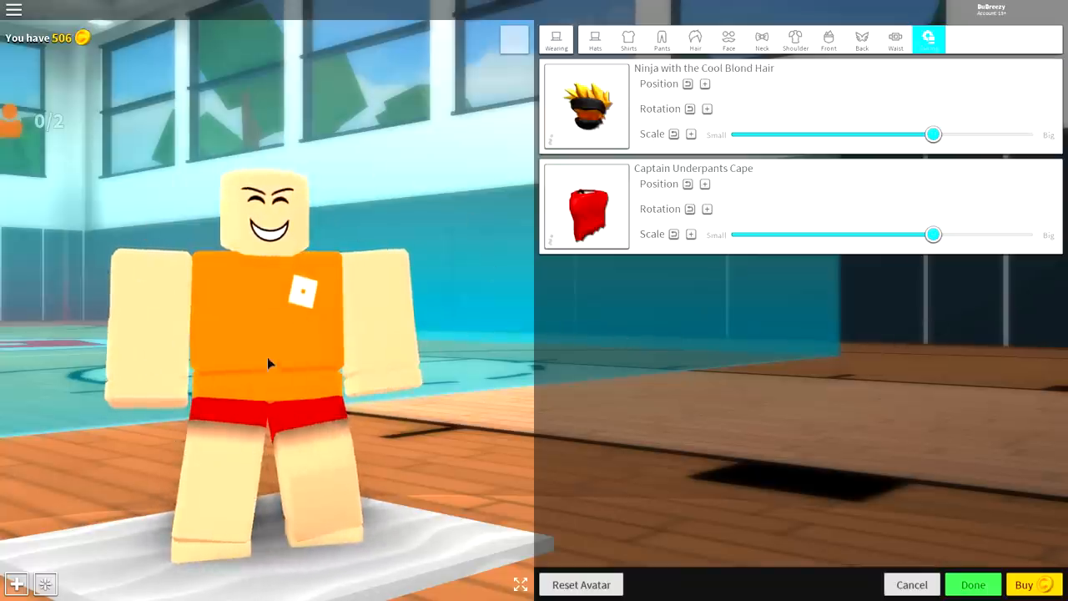
click(556, 39)
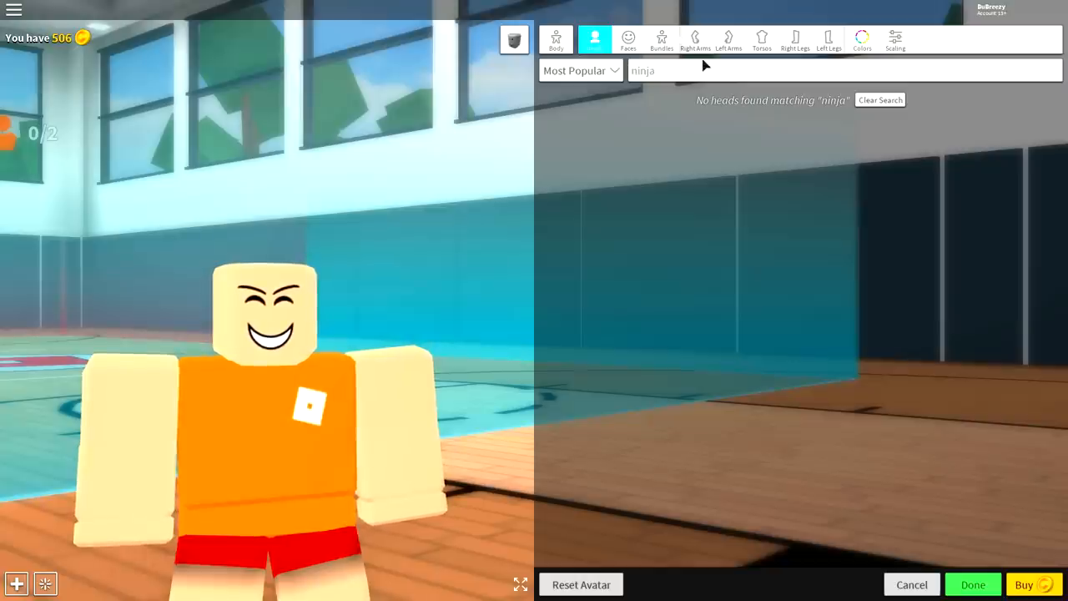
Equip the Woman right arm, left arm, torso and left leg.
click(695, 40)
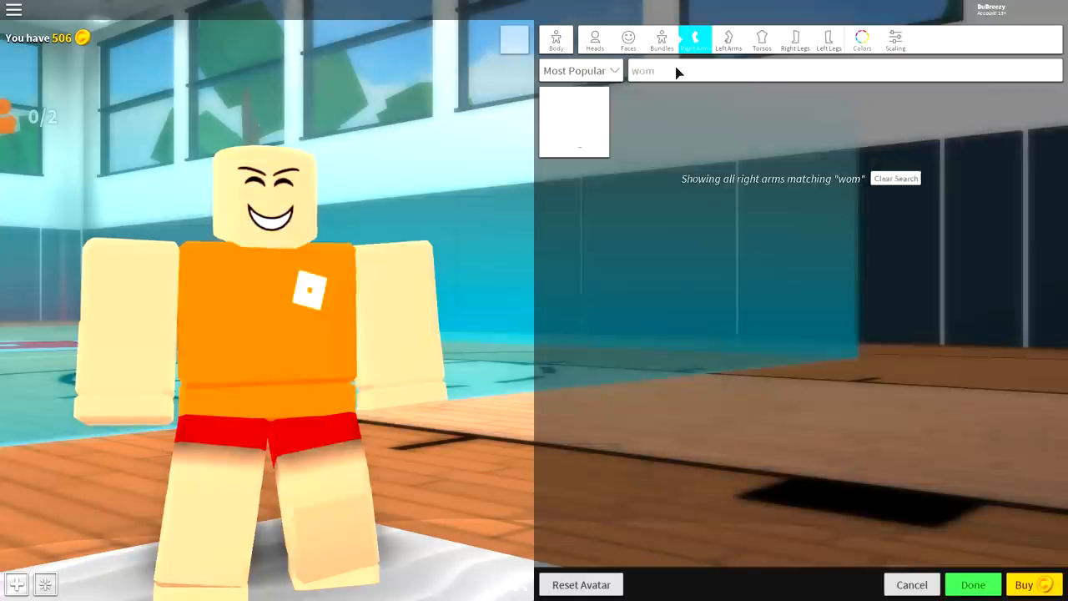
click(574, 121)
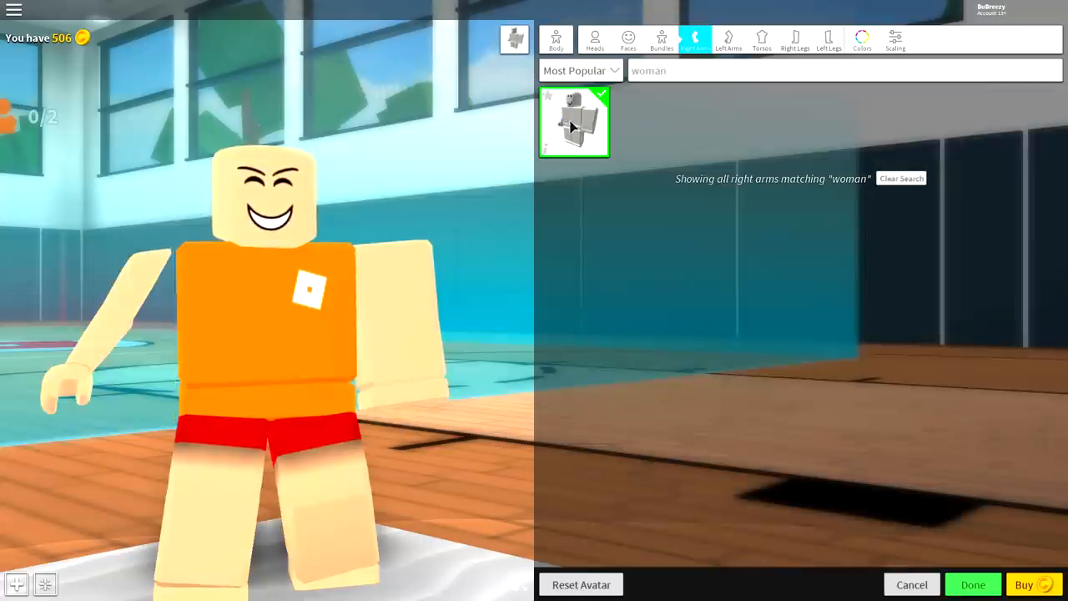
click(727, 40)
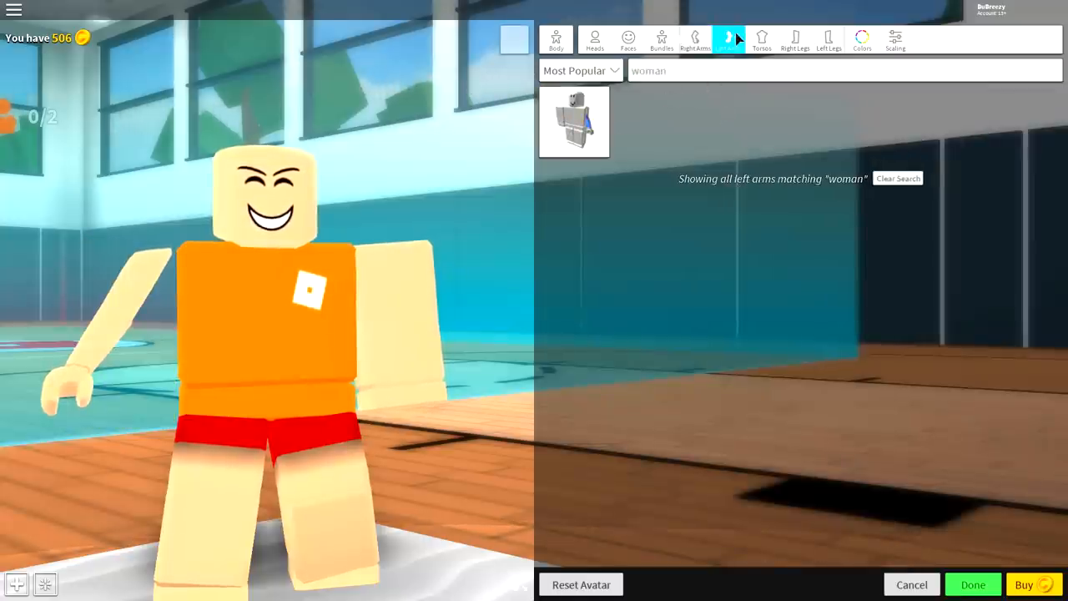
click(761, 39)
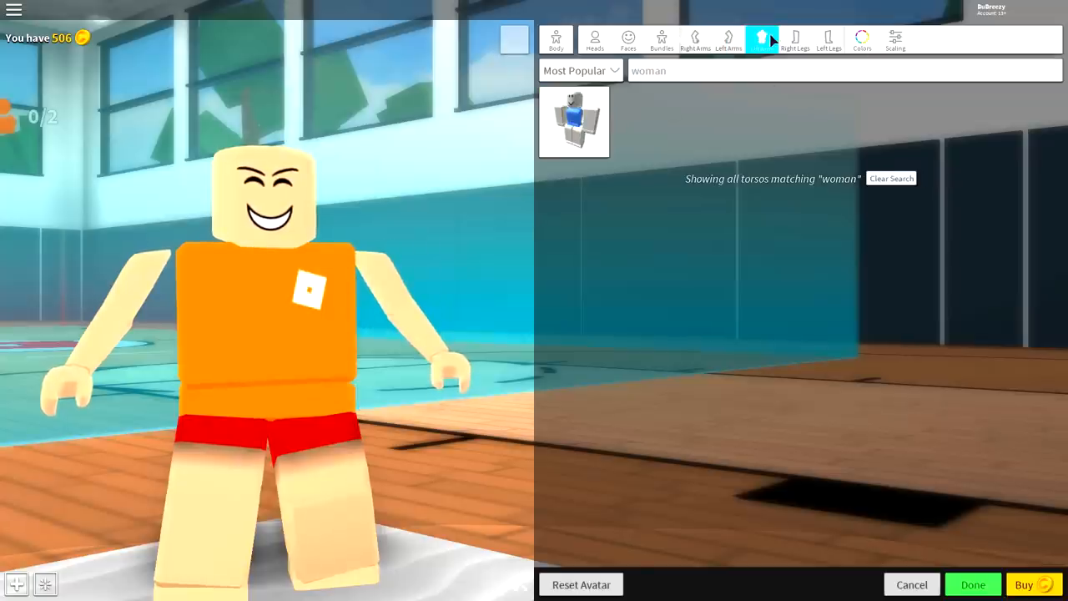
click(574, 121)
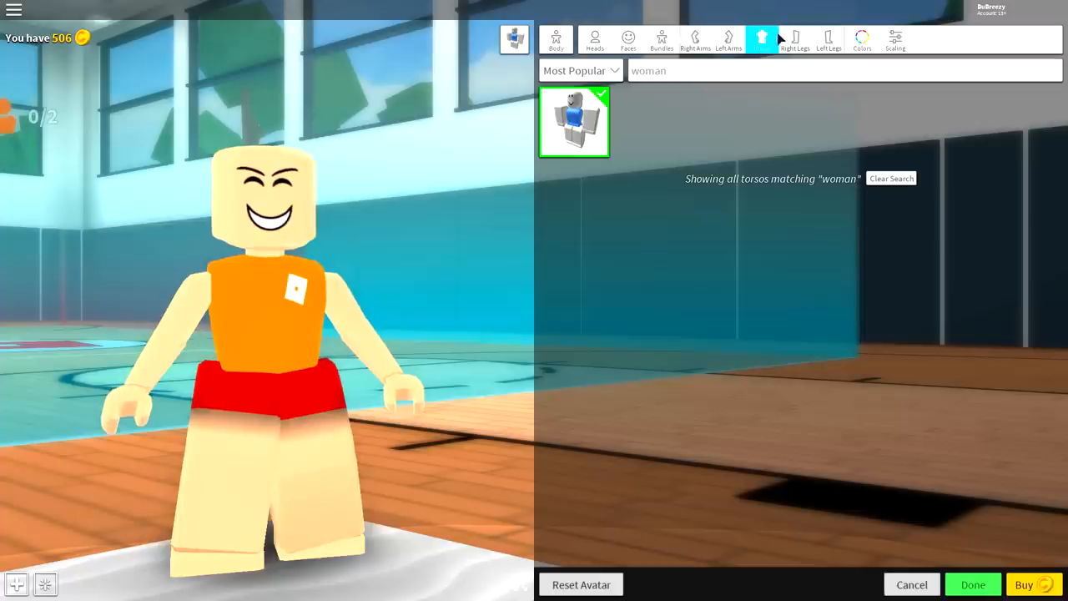
click(828, 40)
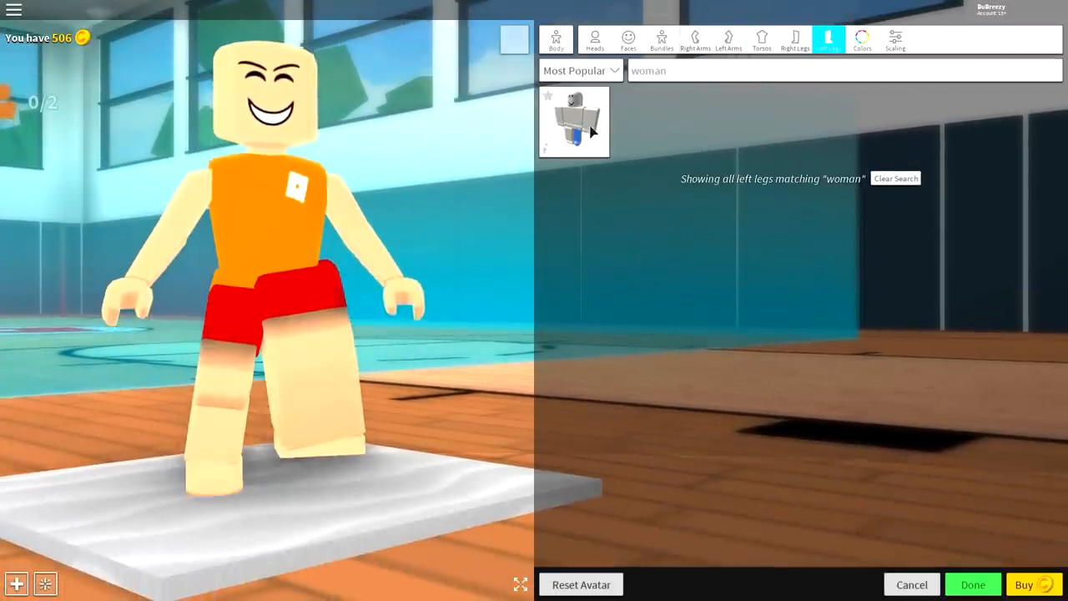
click(574, 121)
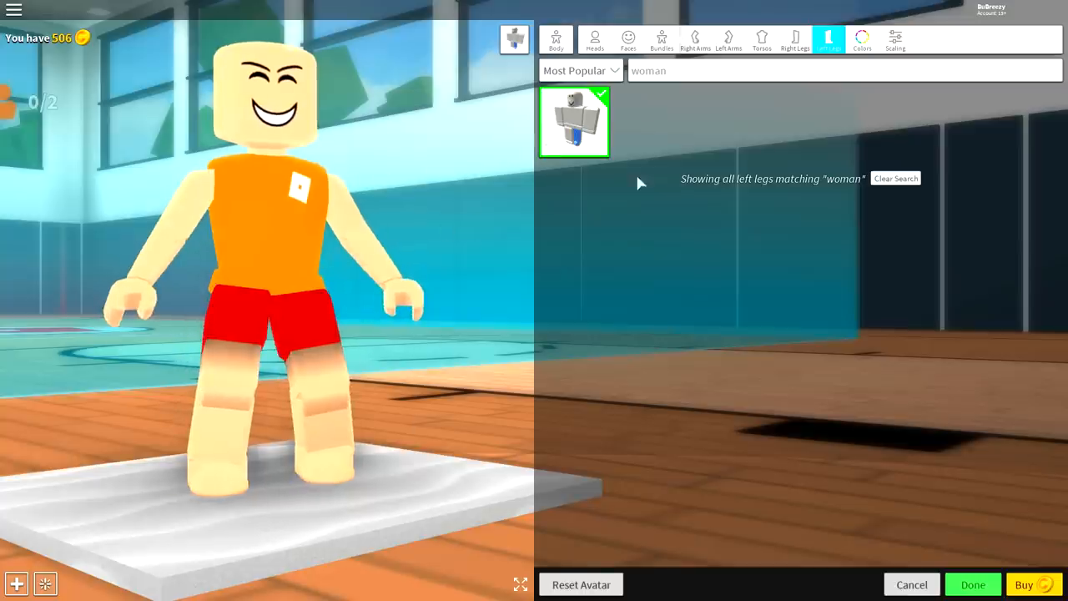
Pick a light skin tone in Body Colors and open the advanced color picker.
click(862, 38)
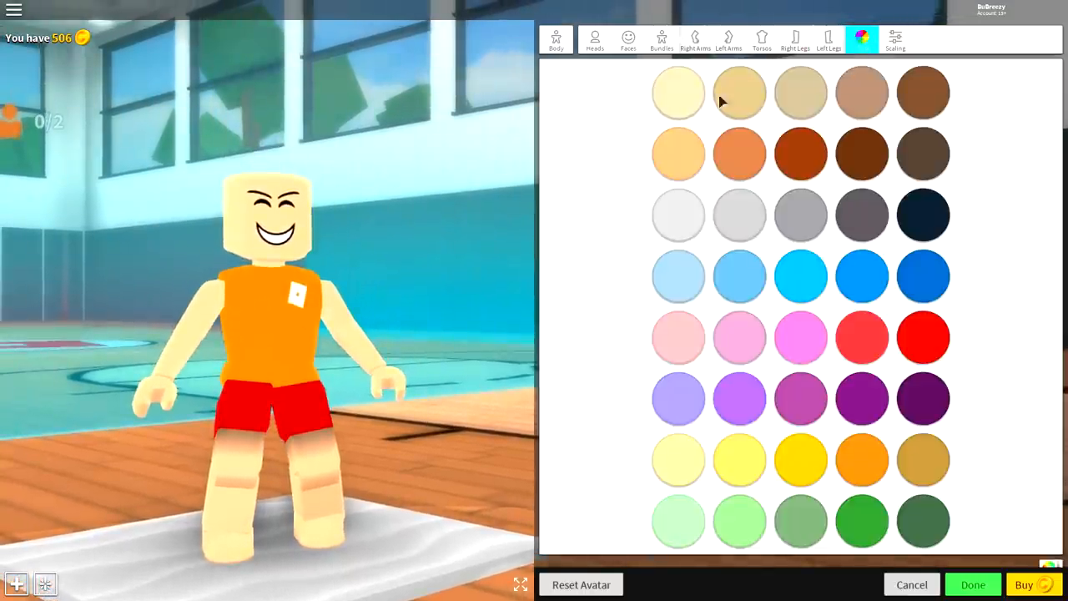
click(739, 92)
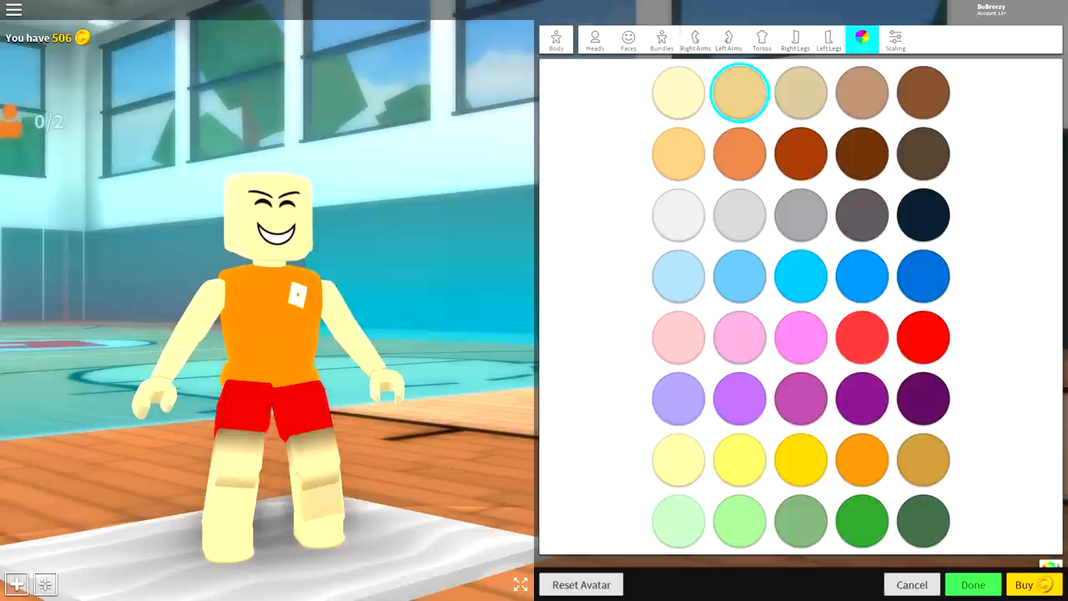
click(678, 153)
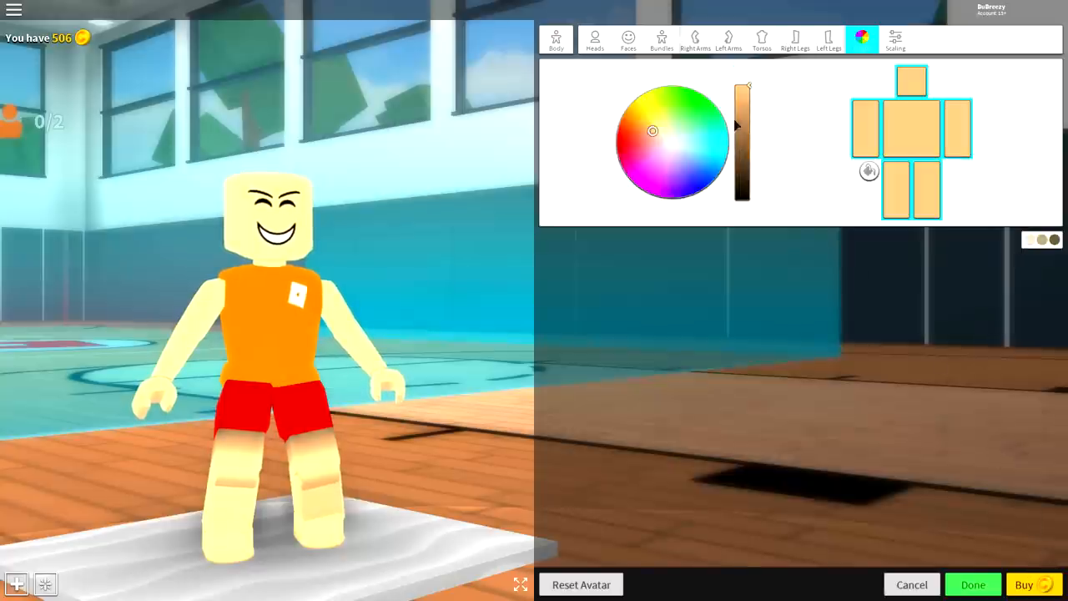
mouse_move(663, 140)
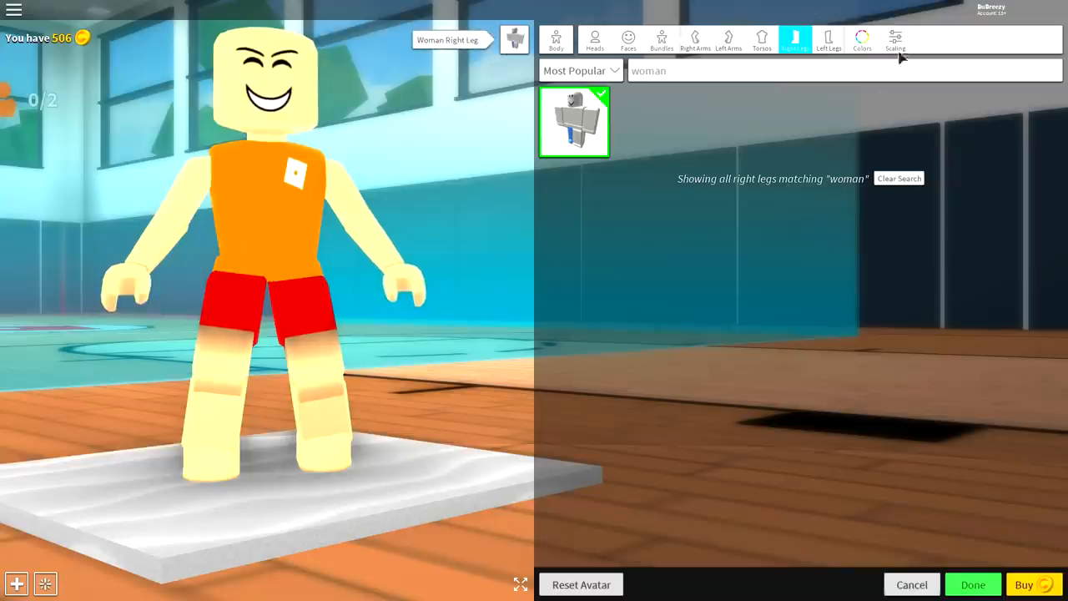
Raise the avatar's Height well above default in advanced Scaling.
click(895, 39)
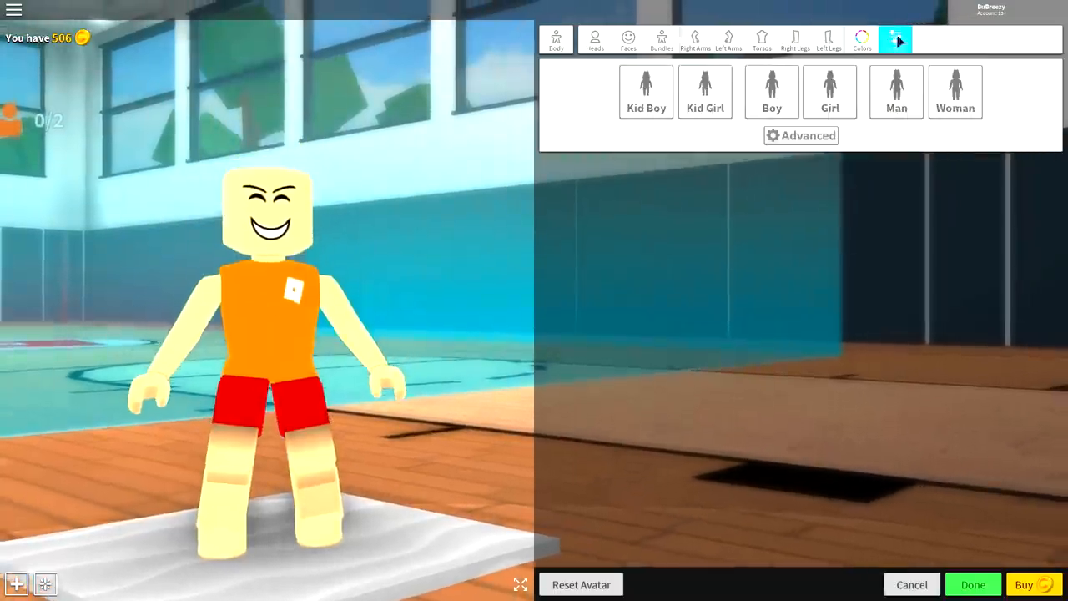
click(799, 135)
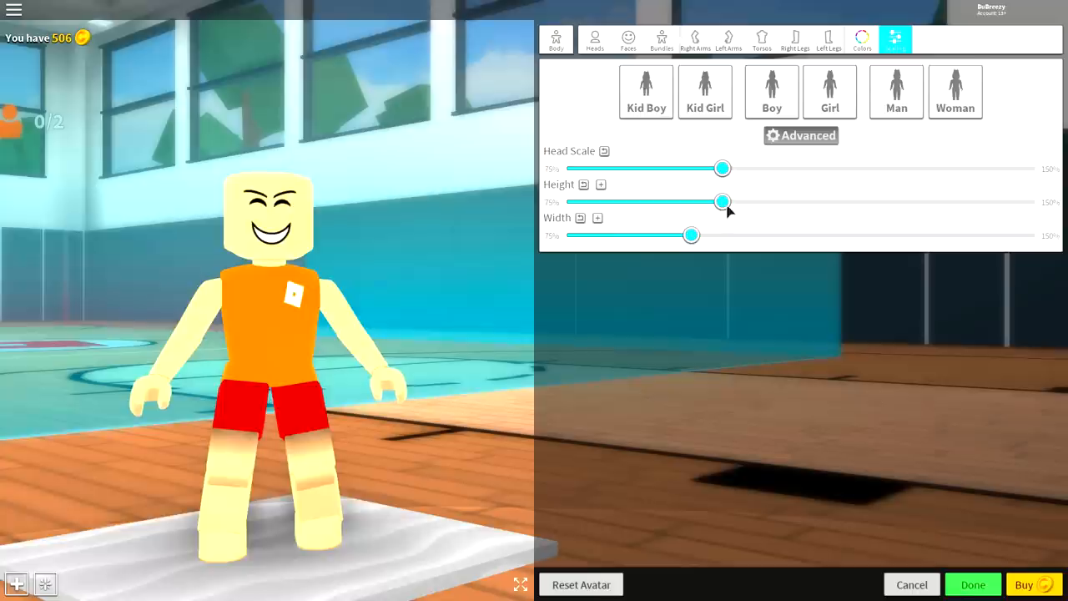
drag(722, 201, 849, 201)
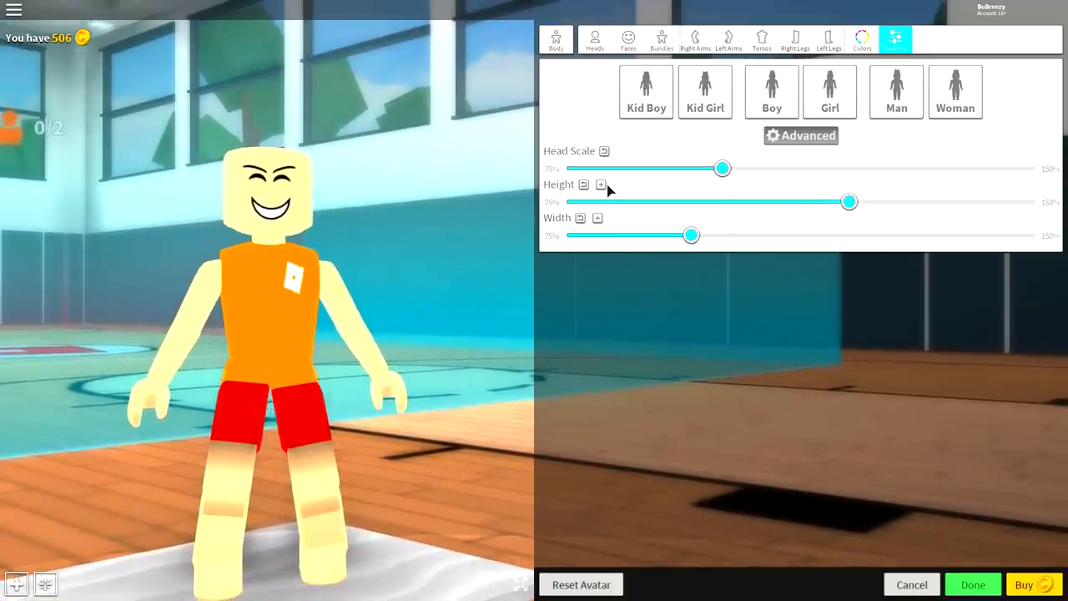
click(599, 185)
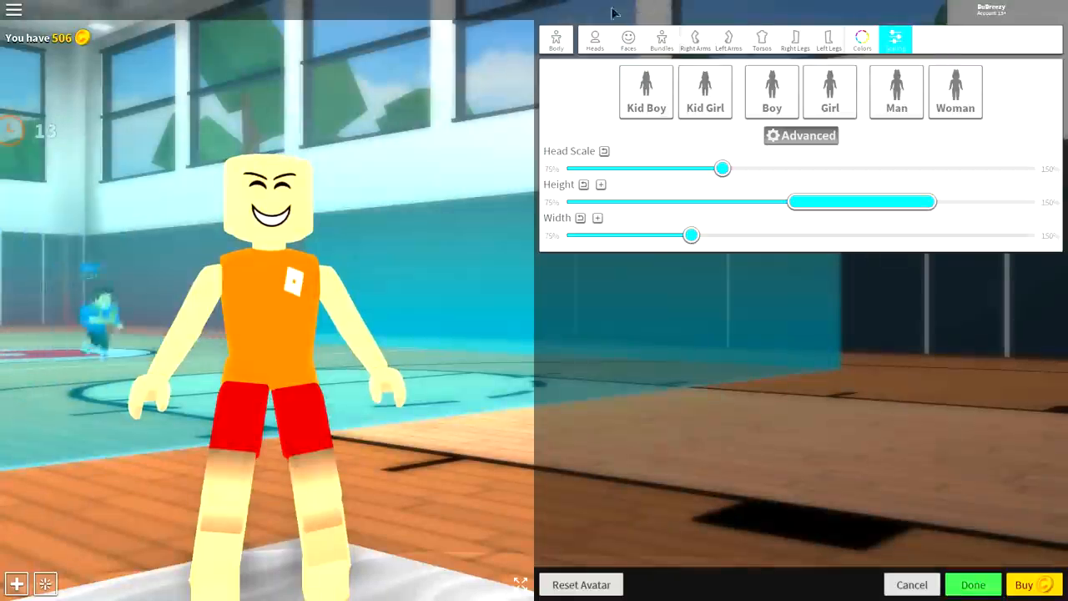
Search faces for 'man' and equip the Man Face, closing its details popup.
click(627, 39)
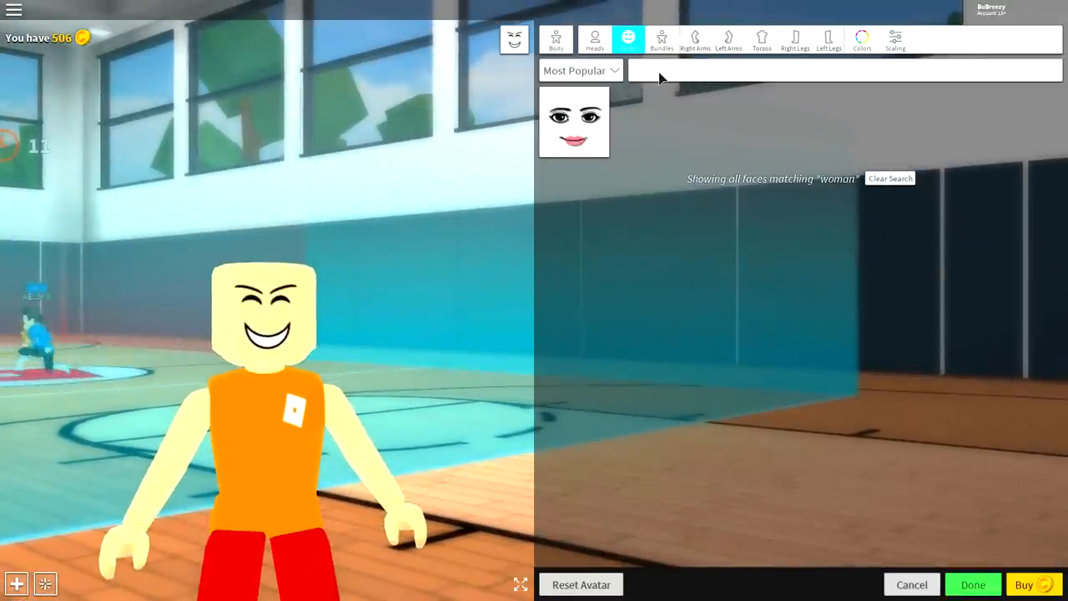
text(man)
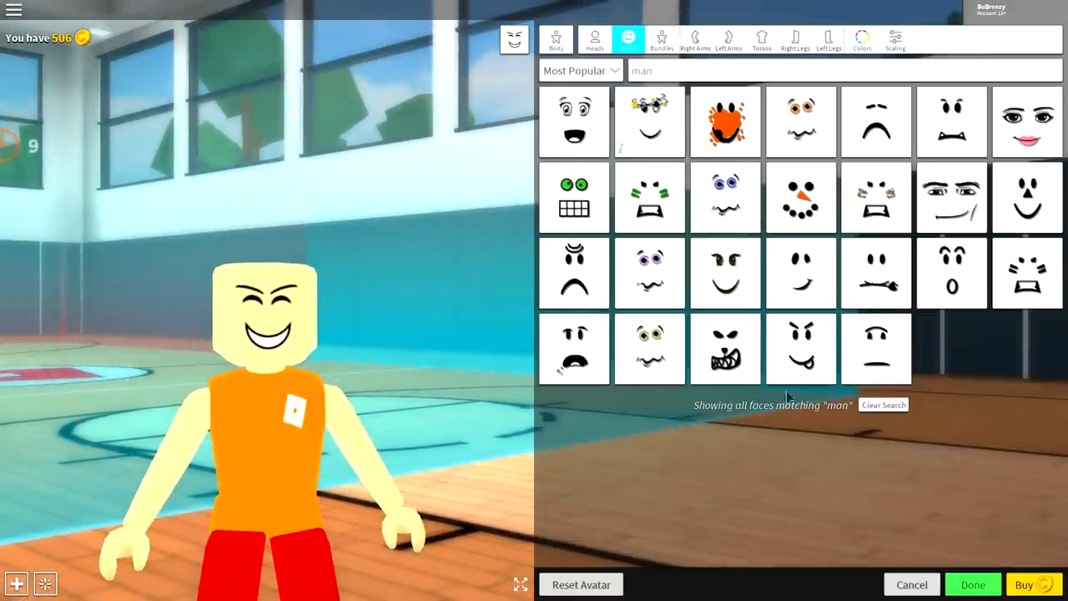
click(950, 198)
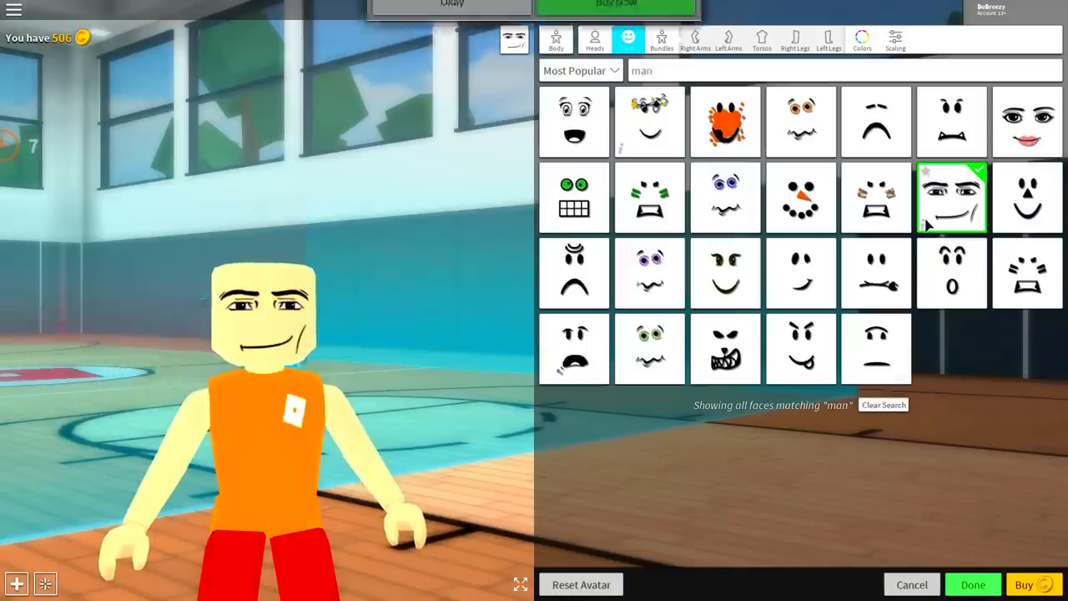
click(951, 197)
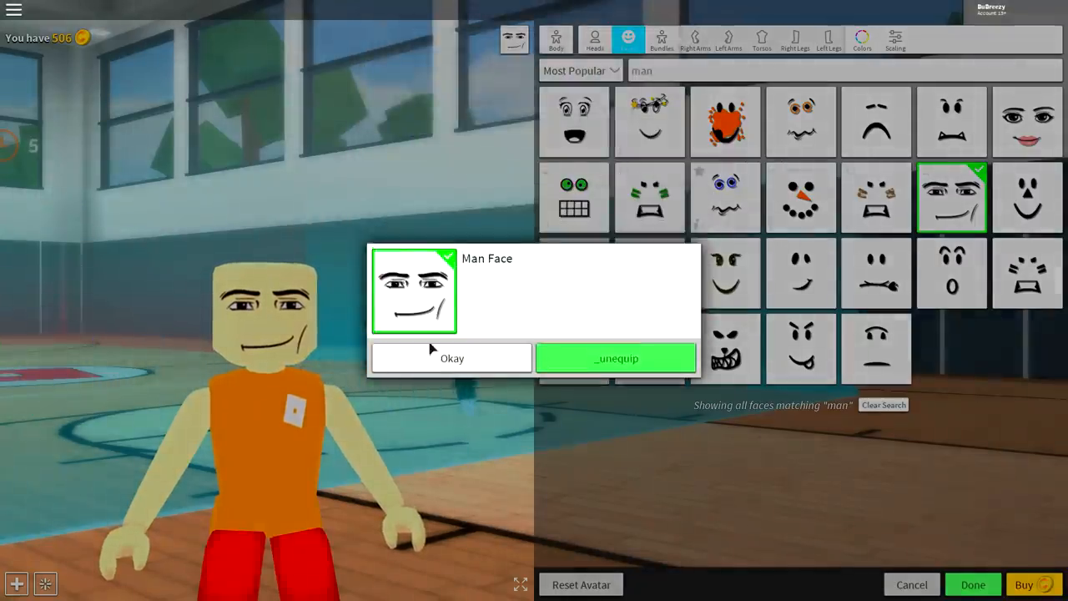
click(452, 357)
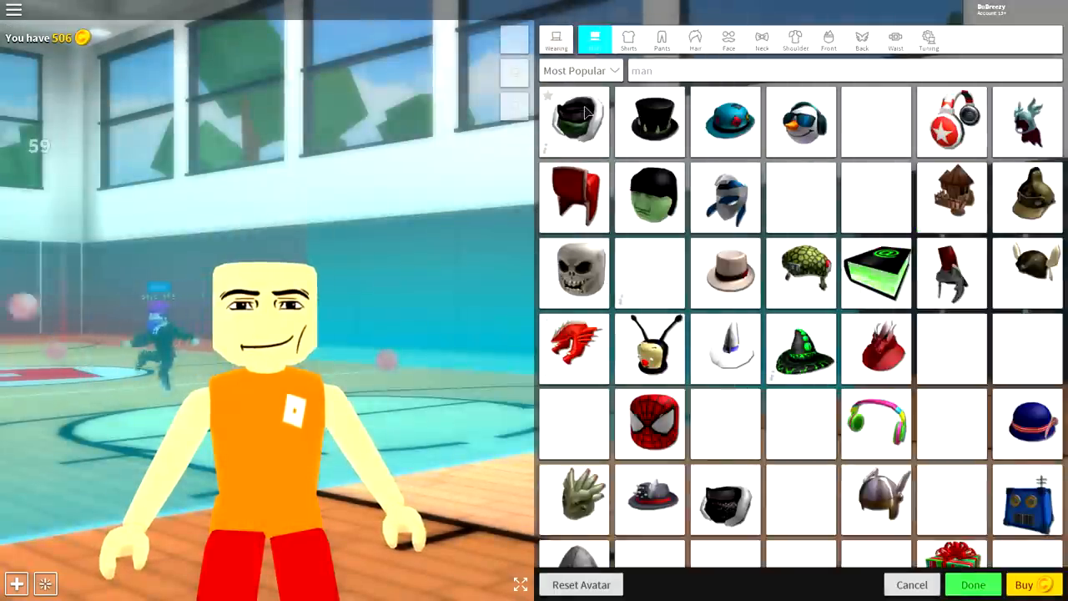
Search hair for 'frozen' and equip the blue Frozen Hair for Cold People.
click(695, 39)
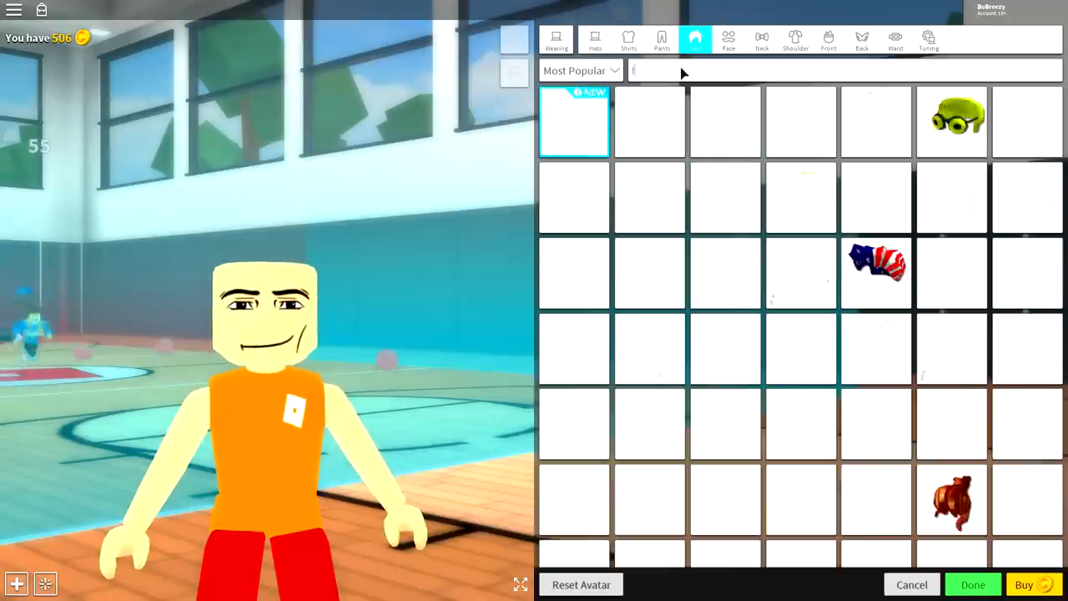
text(frozen)
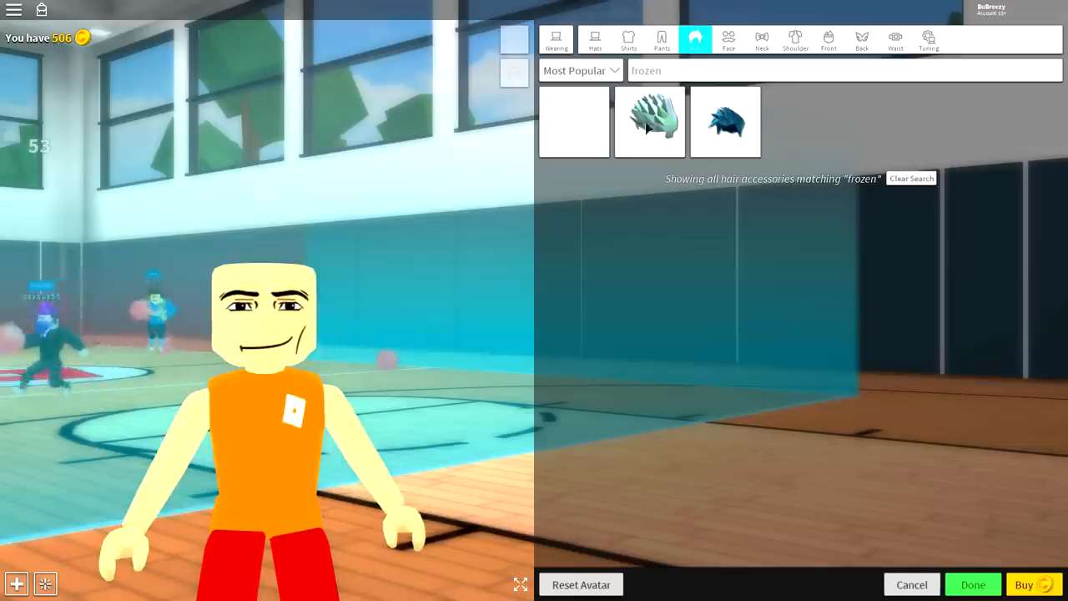
click(724, 122)
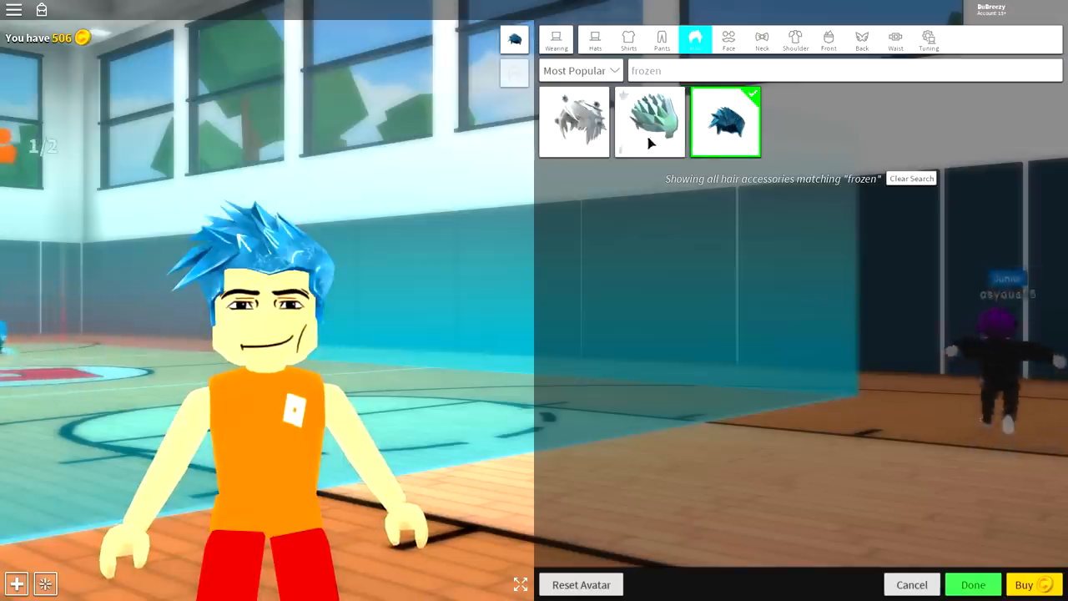
click(724, 122)
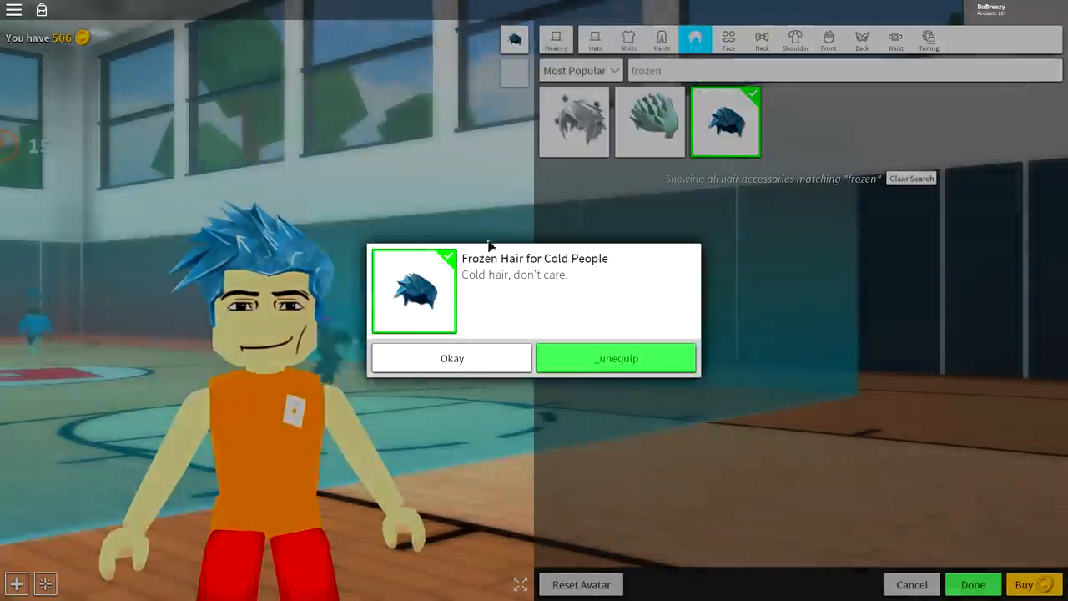
click(451, 357)
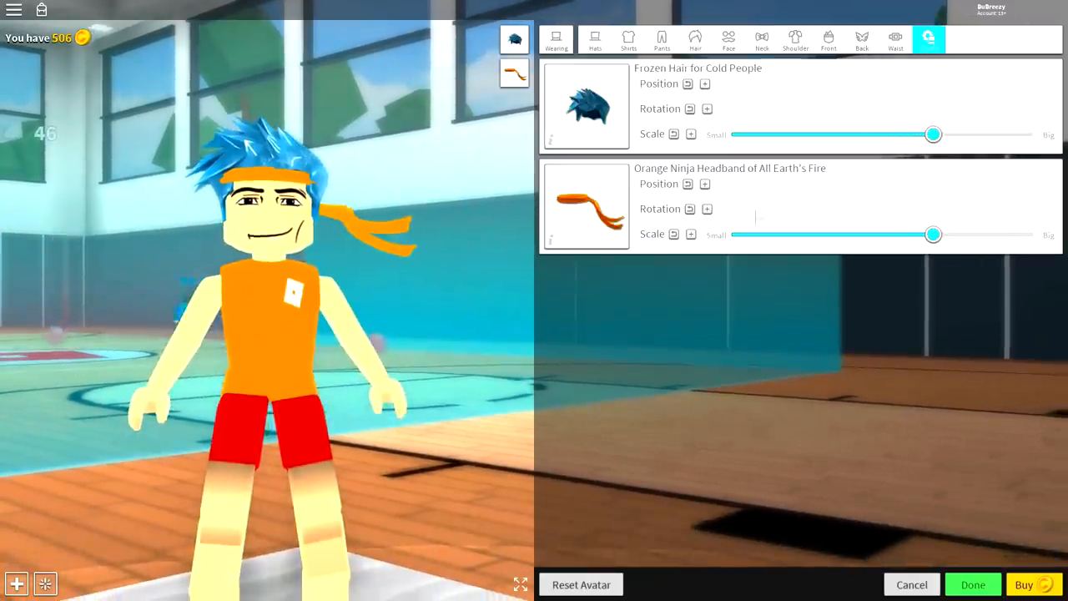
Scale up the Orange Ninja Headband and expand the Frozen Hair's width, height and depth sliders.
click(707, 234)
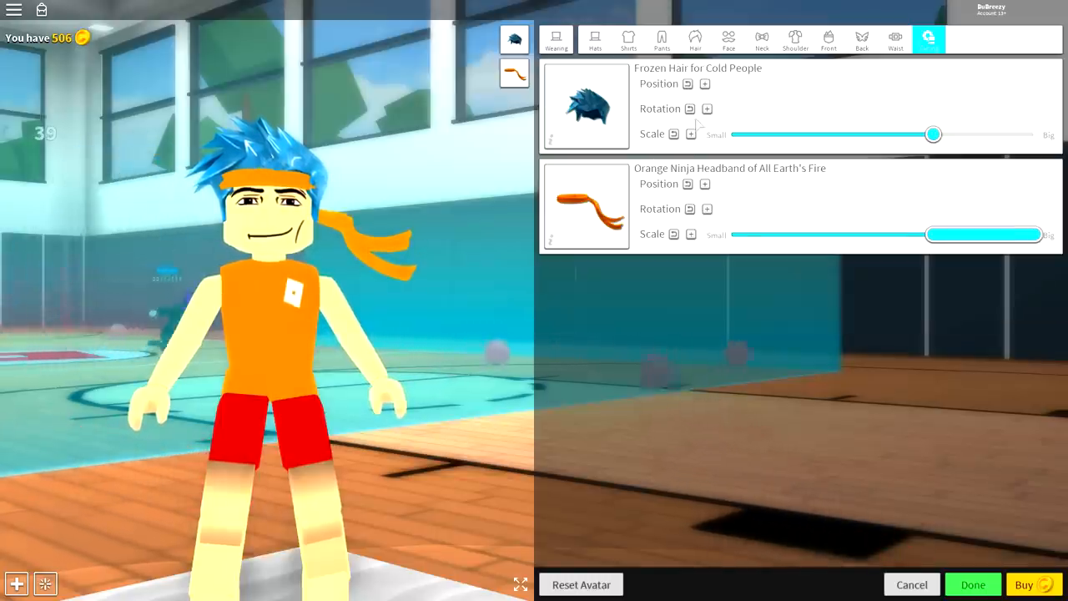
click(690, 134)
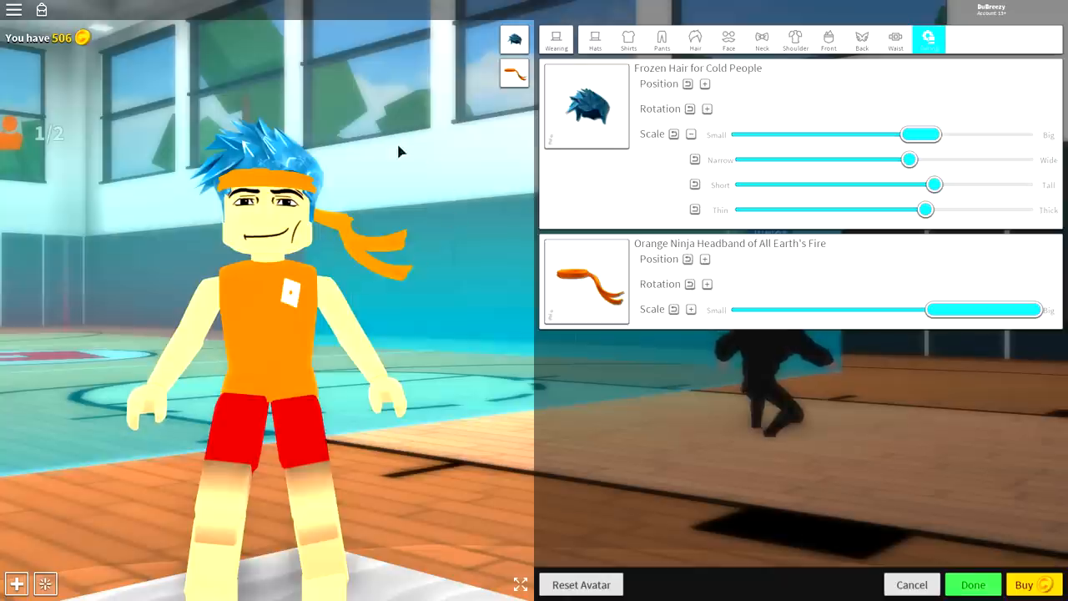
mouse_move(338, 292)
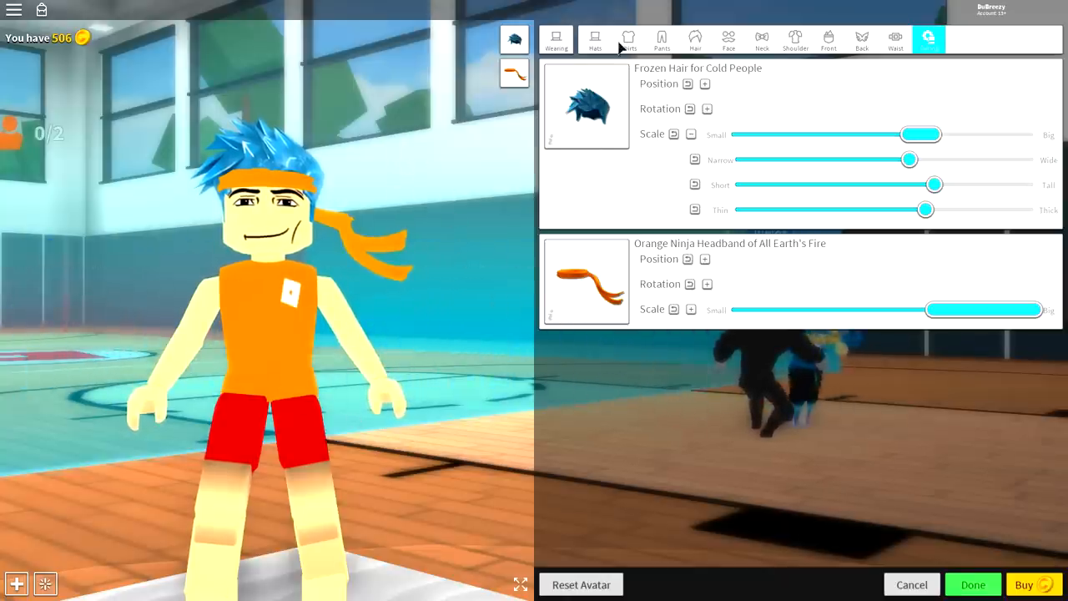
Wear a gray hoodie as a custom shirt from its item ID.
click(628, 39)
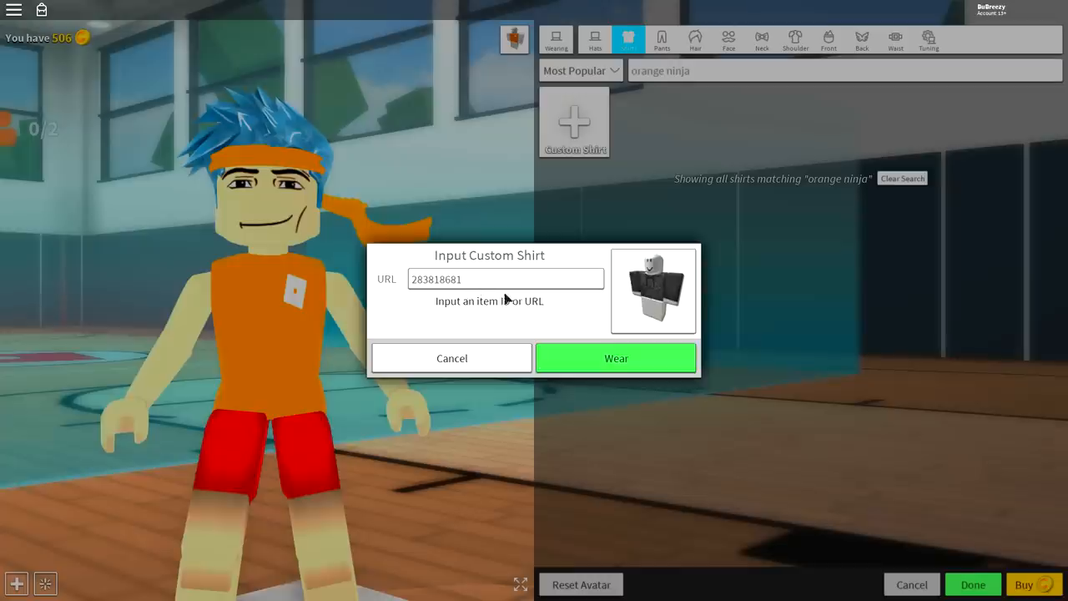
click(616, 358)
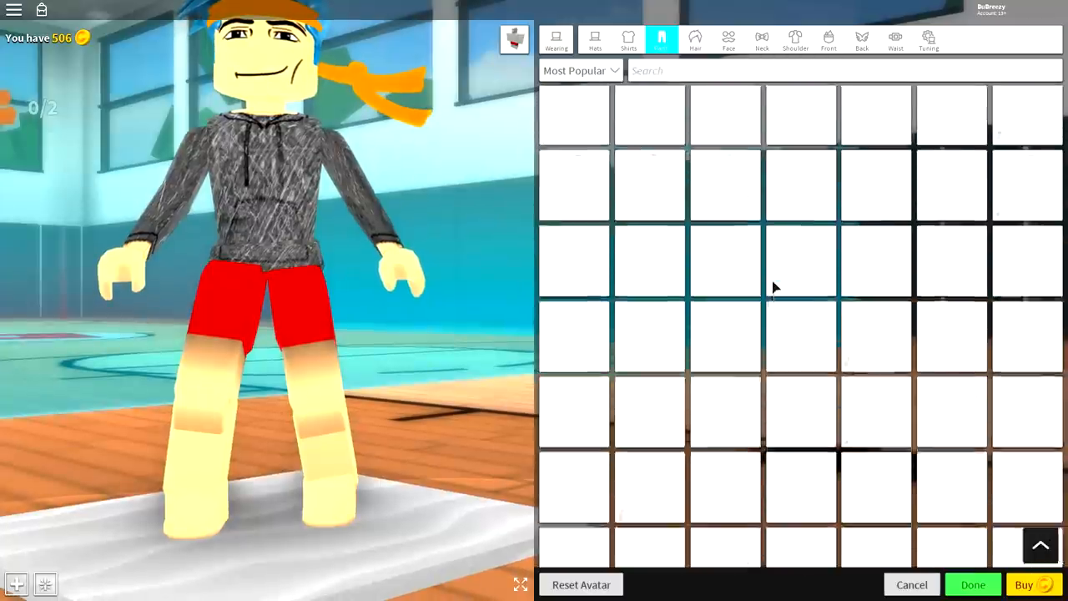
Try on blue jeans and patterned pants, then equip the Black Tux Pants.
scroll(down, 3)
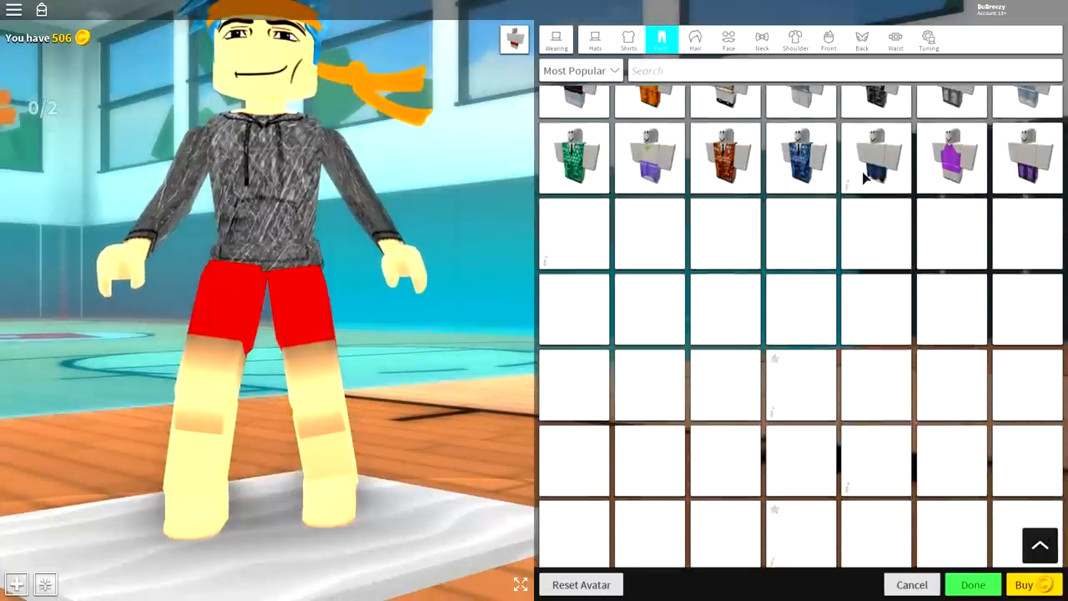
click(875, 157)
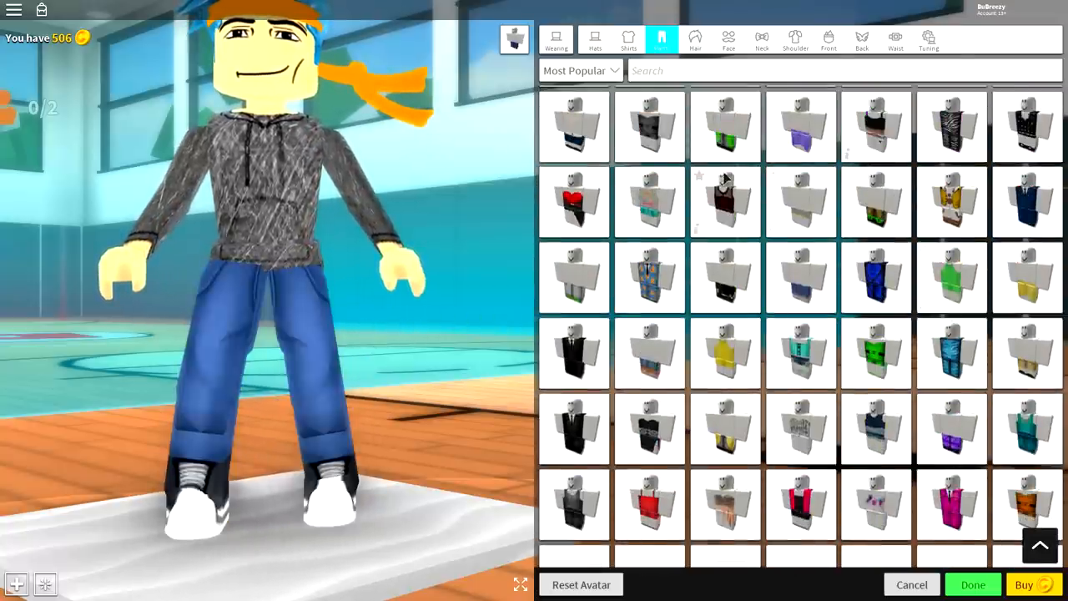
click(724, 225)
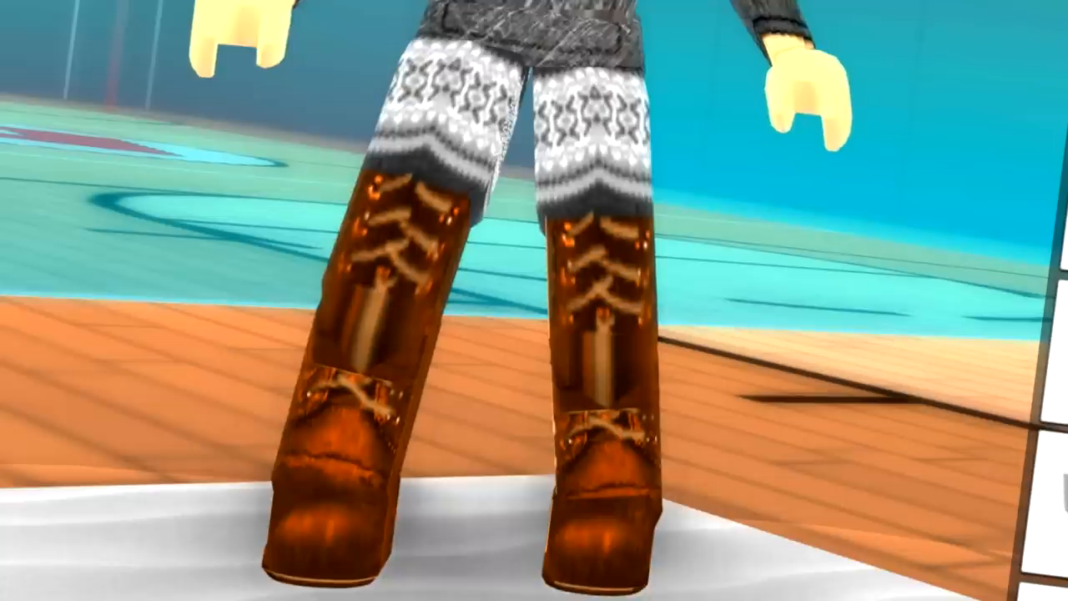
click(800, 221)
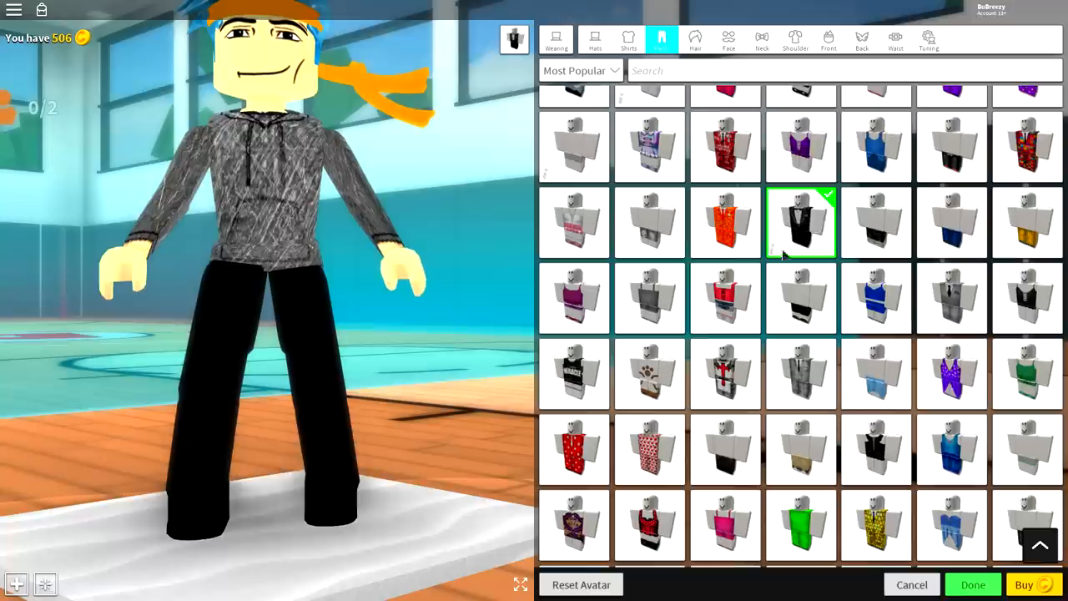
click(800, 222)
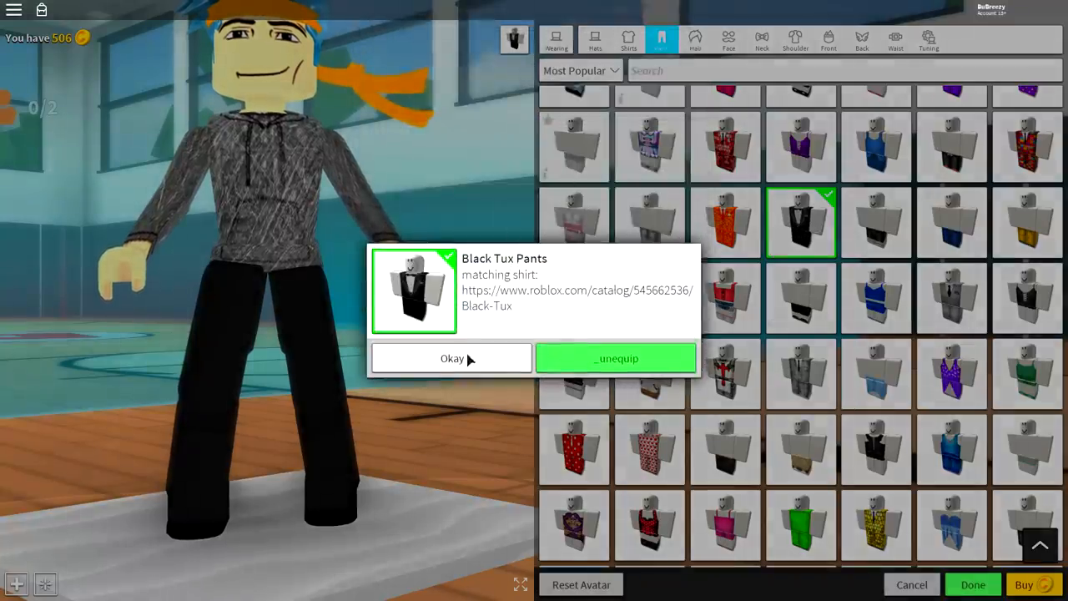
click(451, 358)
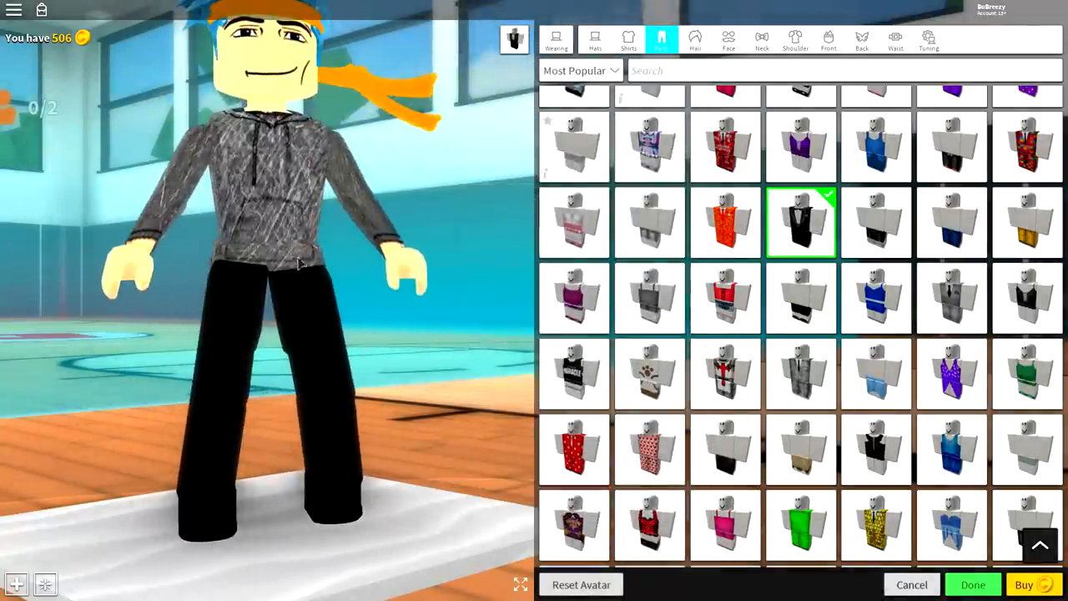